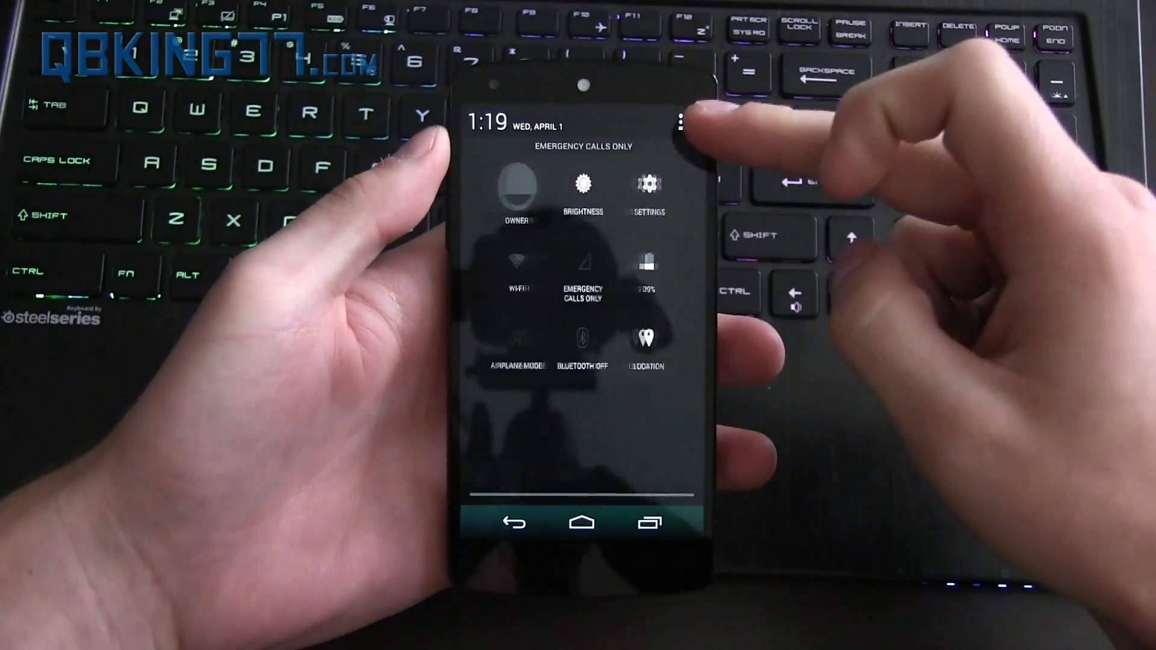
# Check the Nexus 5's Android 4.4.4 version and KTU84P build under About phone.
pyautogui.click(644, 185)
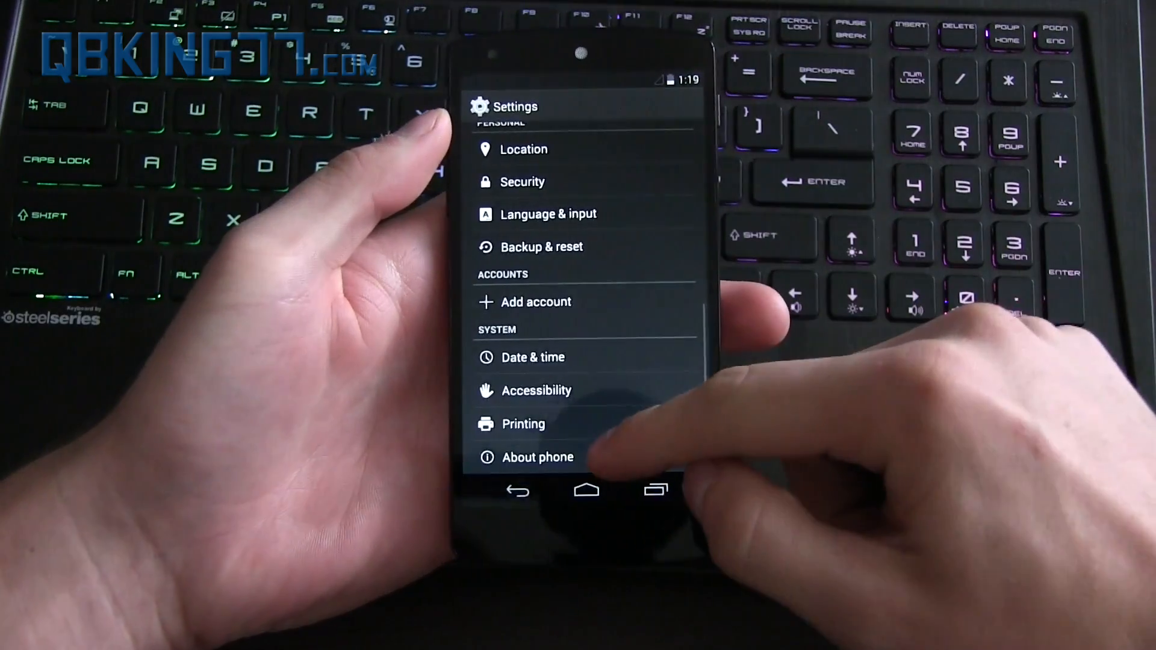
pyautogui.click(537, 456)
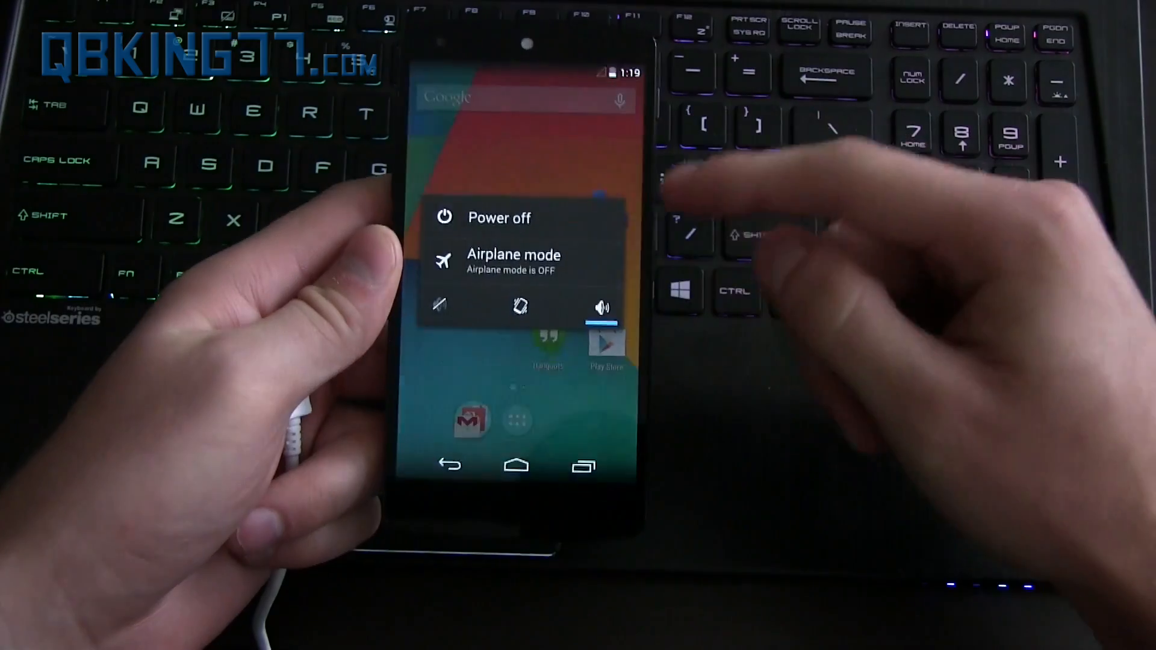
# Choose Power off from the power menu to bring up the shutdown confirmation.
pyautogui.click(499, 218)
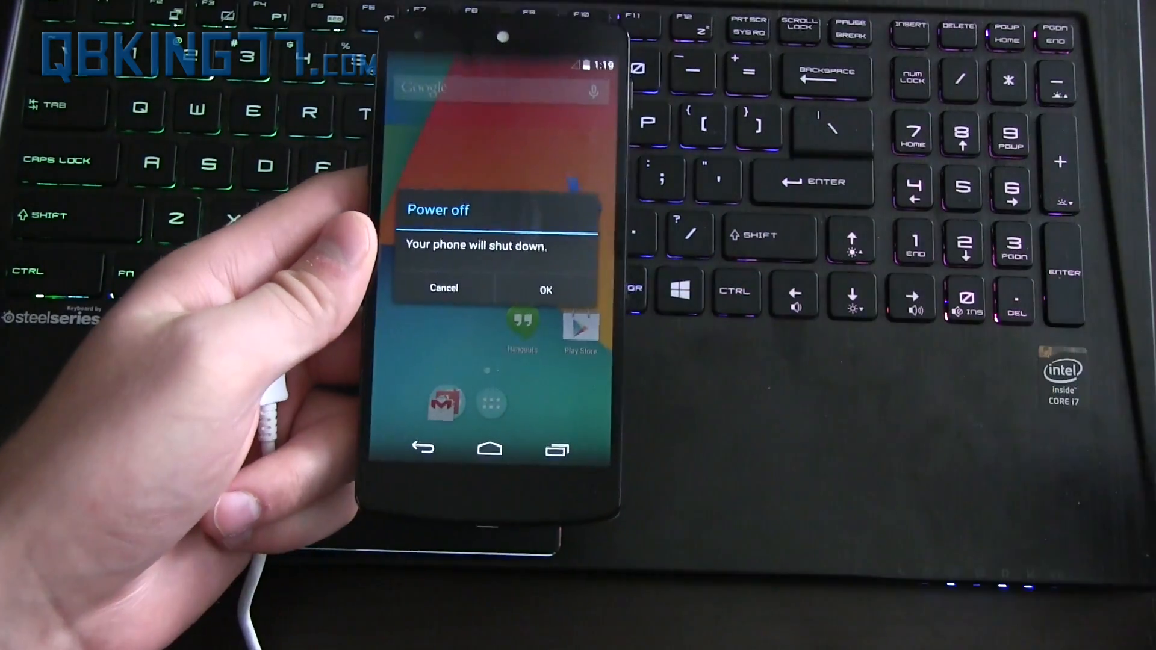